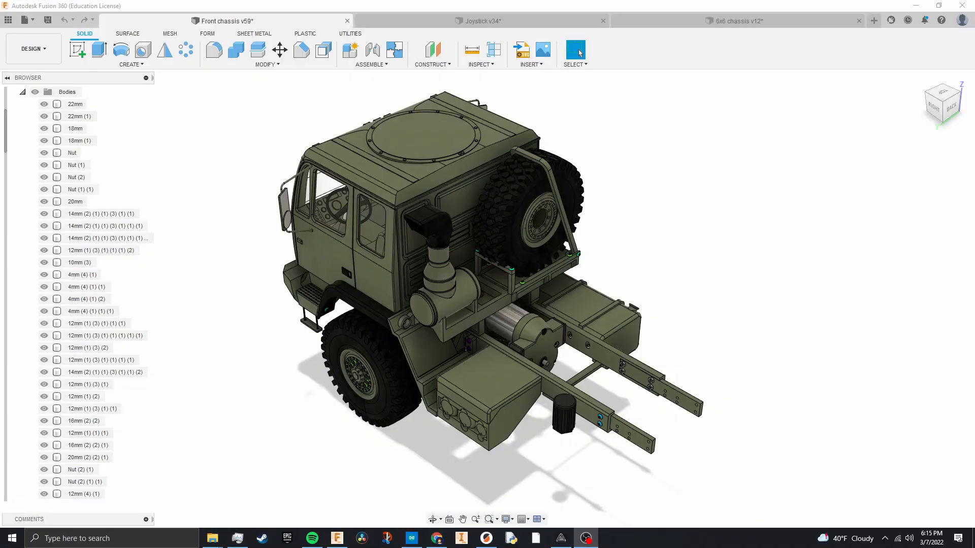
pyautogui.moveTo(927, 129)
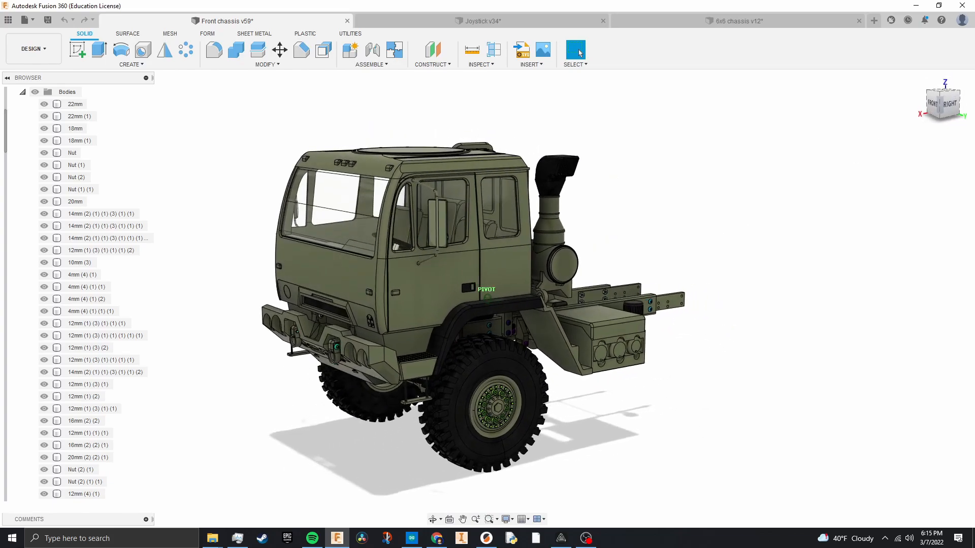
pyautogui.moveTo(932, 104)
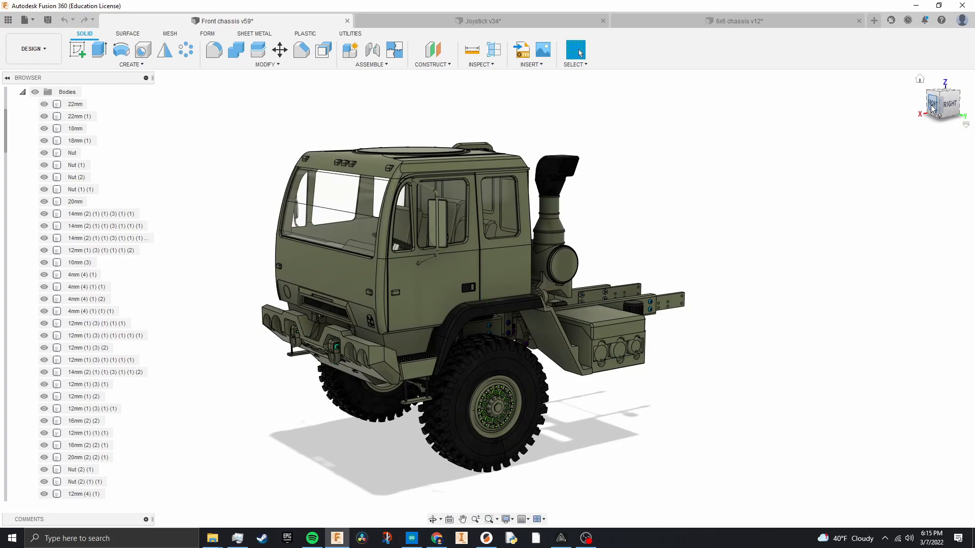
pyautogui.moveTo(806, 67)
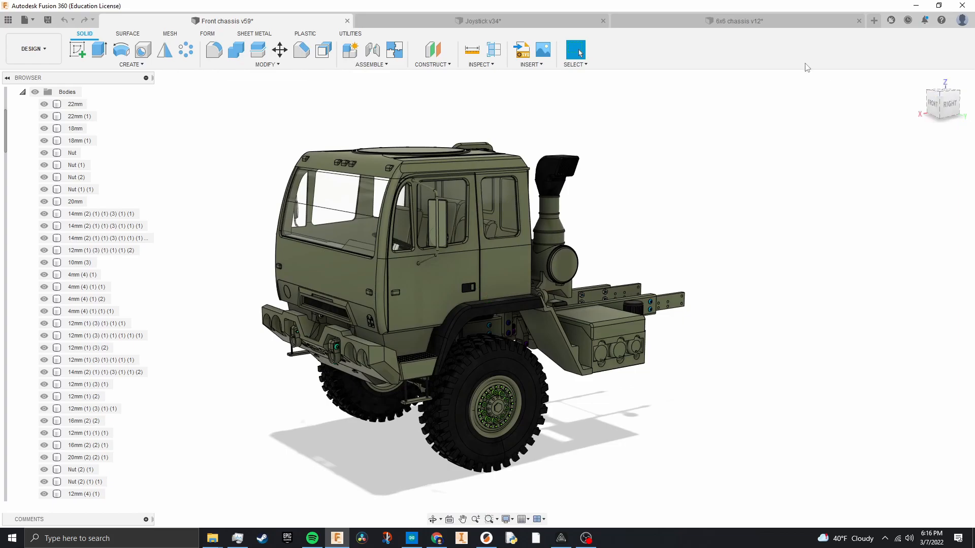
# Step: Switch to the '6x6 chassis v12' design showing the complete six-wheeled truck
pyautogui.click(736, 20)
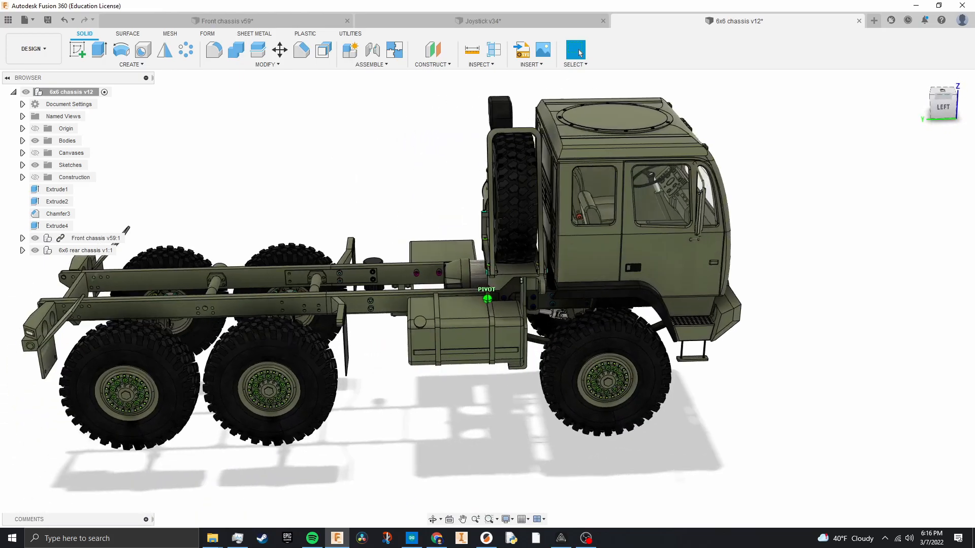
# Step: Return to 'Front chassis v59' and show its Utilities tools
pyautogui.click(228, 20)
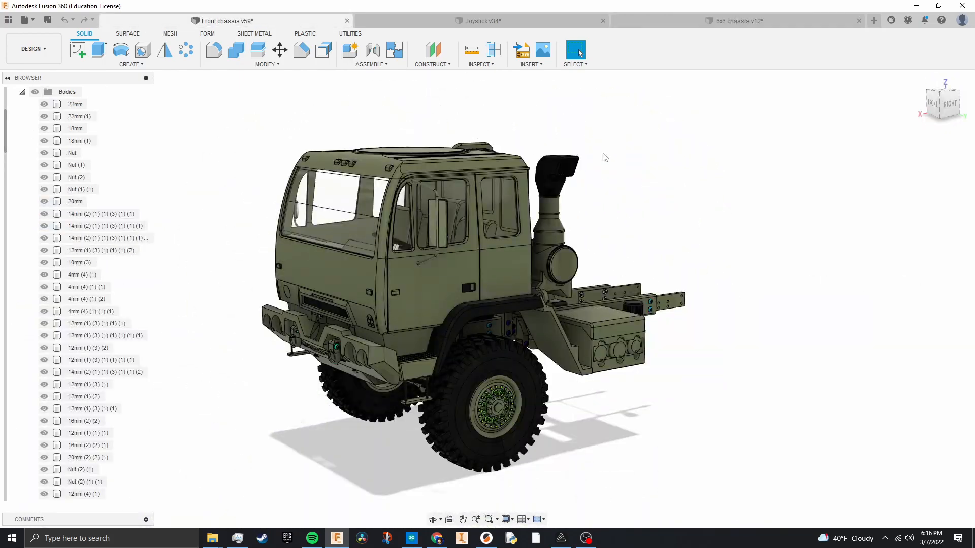
pyautogui.click(351, 34)
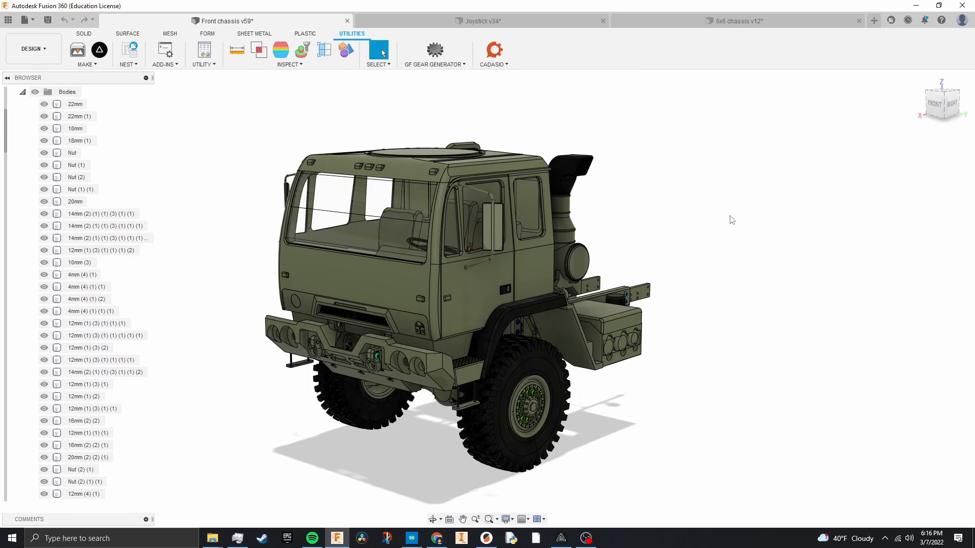
# Step: Launch the Cadasio add-in and open its projects dashboard in the browser
pyautogui.click(494, 49)
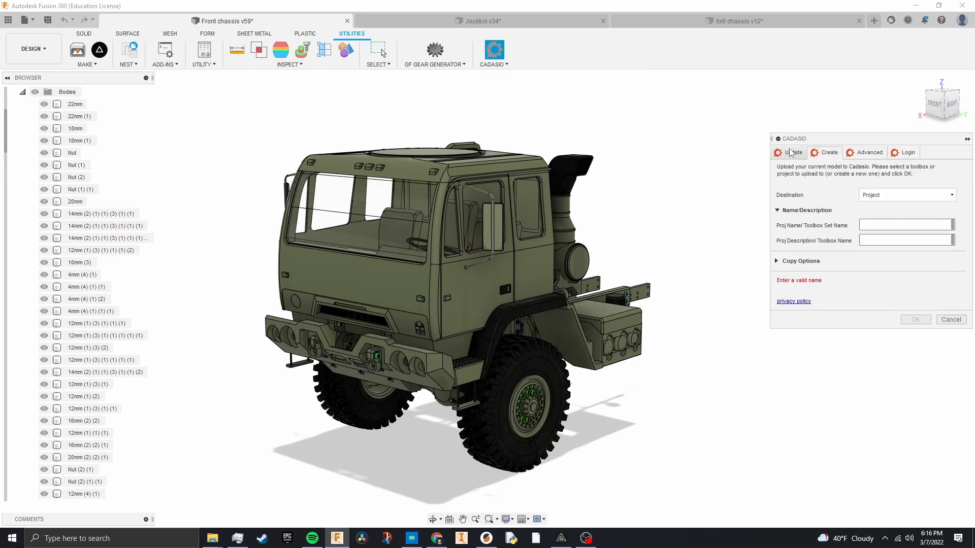
pyautogui.click(794, 152)
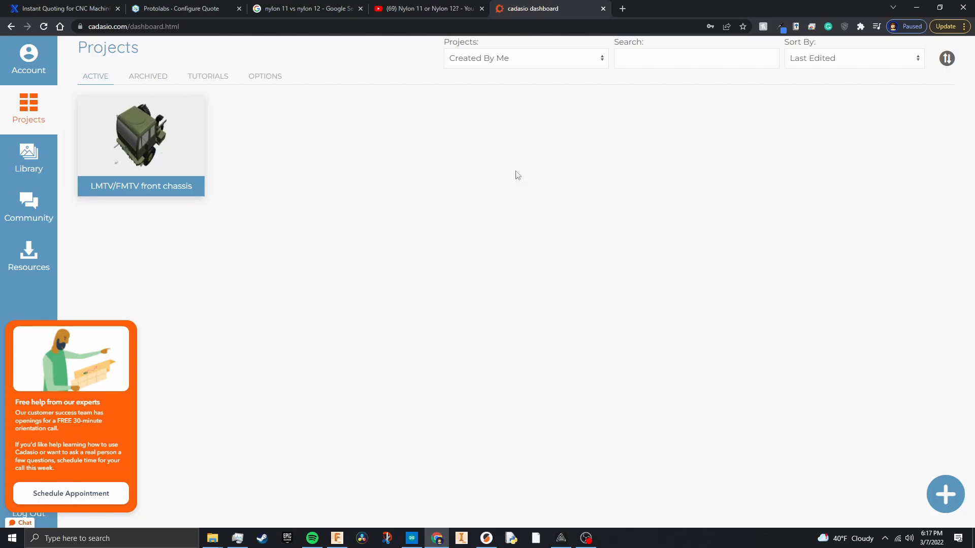
# Step: Open the LMTV/FMTV front chassis project and advance to step 53, discarding unsaved changes
pyautogui.click(140, 135)
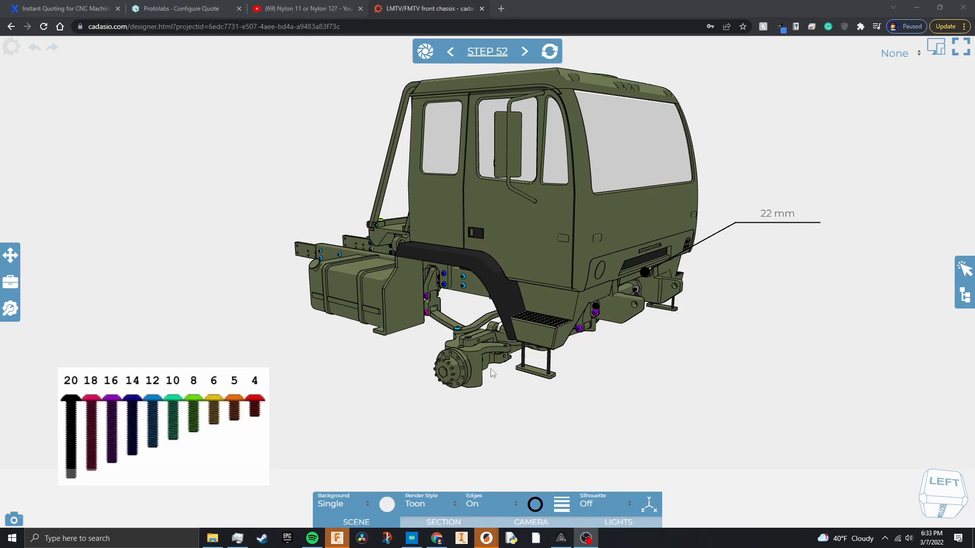
pyautogui.moveTo(703, 266)
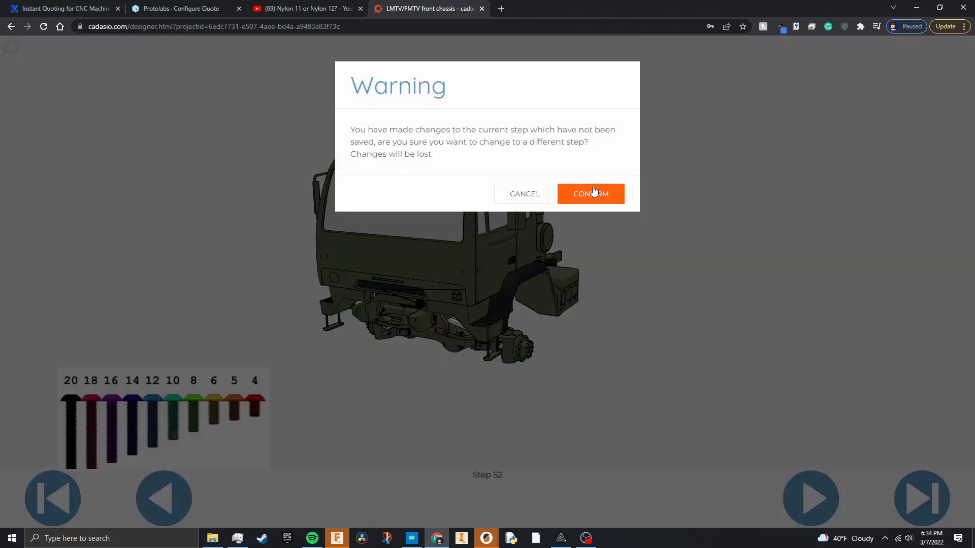
pyautogui.click(589, 193)
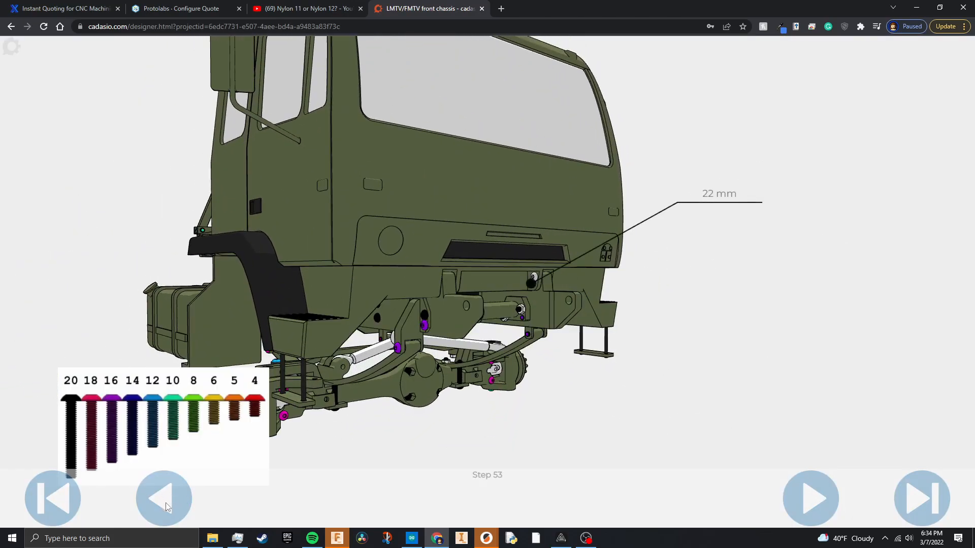
# Step: Step back through the assembly instructions from step 53 to step 51
pyautogui.click(164, 498)
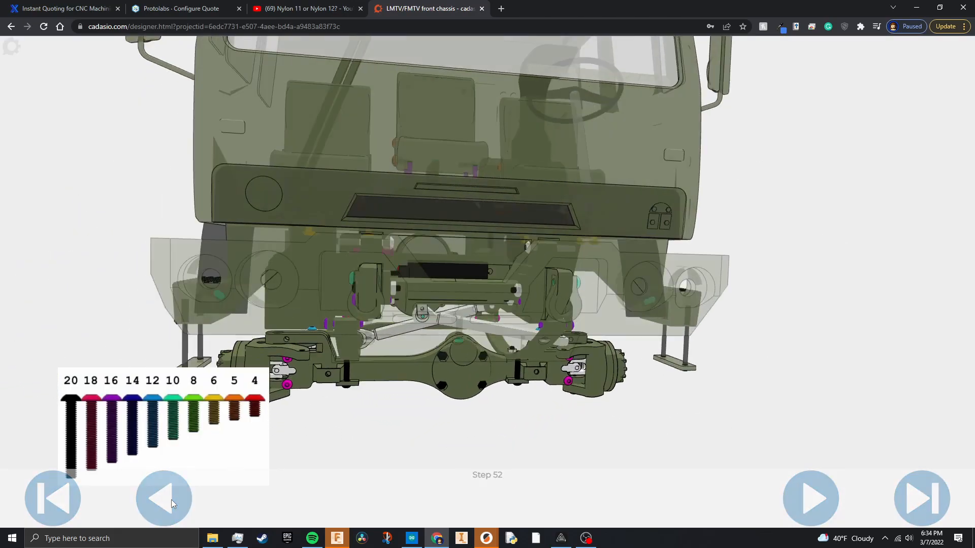
pyautogui.click(163, 498)
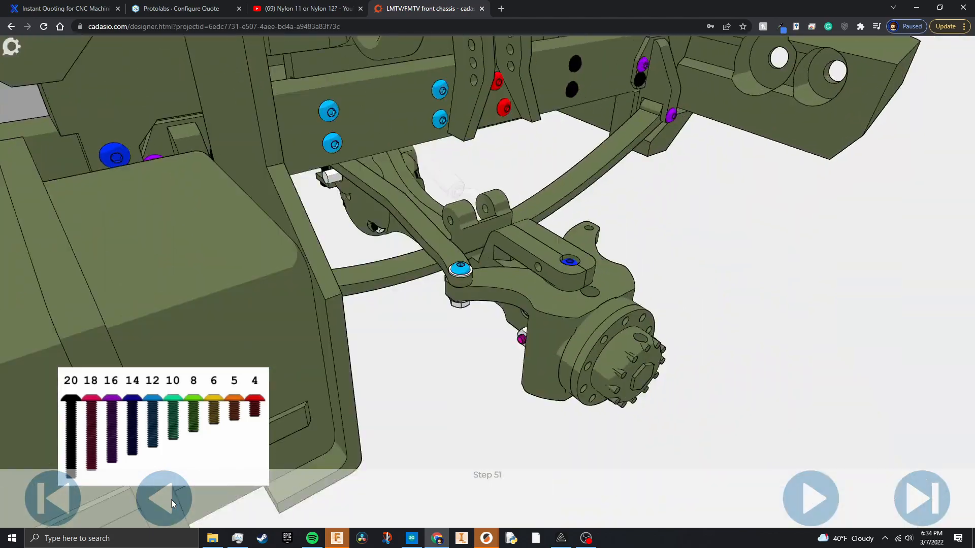
pyautogui.click(163, 498)
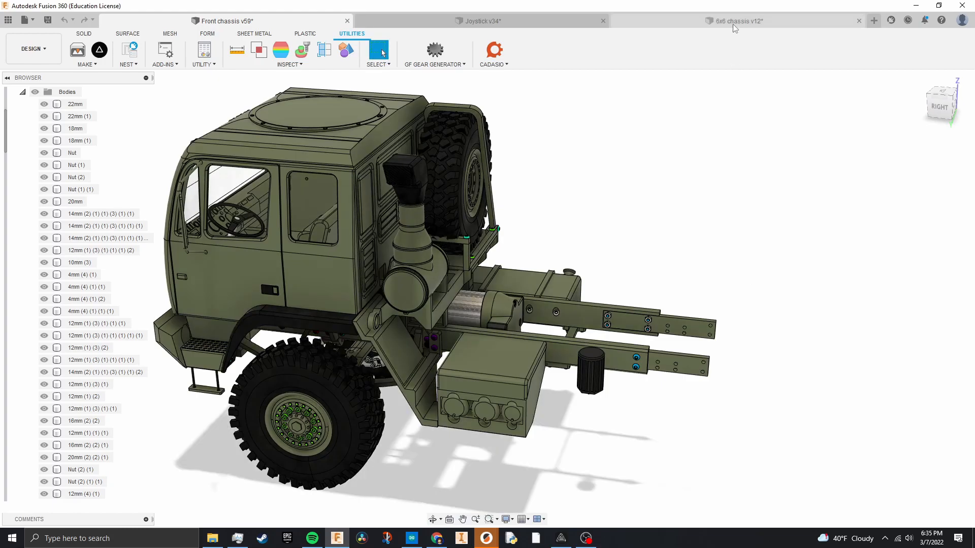
# Step: Flip between '6x6 chassis v12' and 'Front chassis v59', ending on the 6x6 truck
pyautogui.click(737, 20)
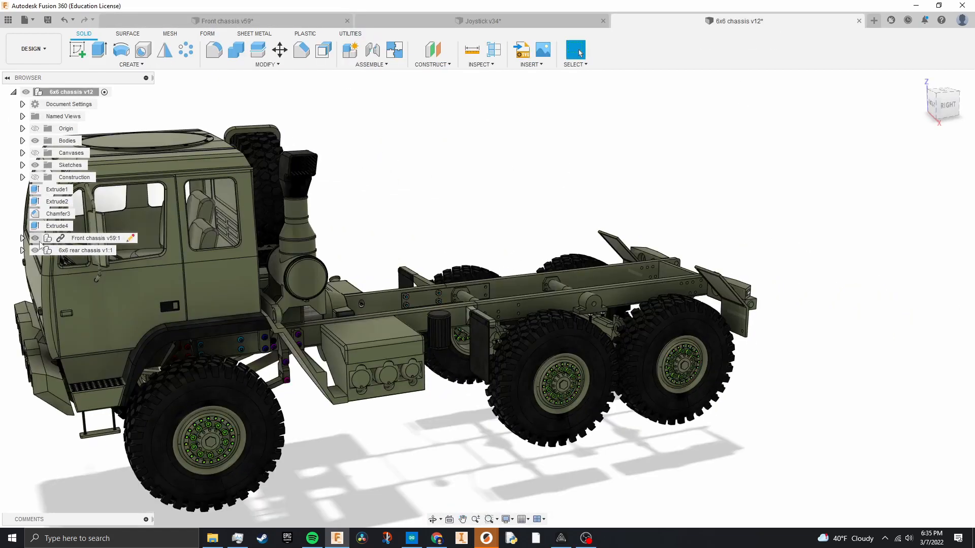
pyautogui.click(94, 237)
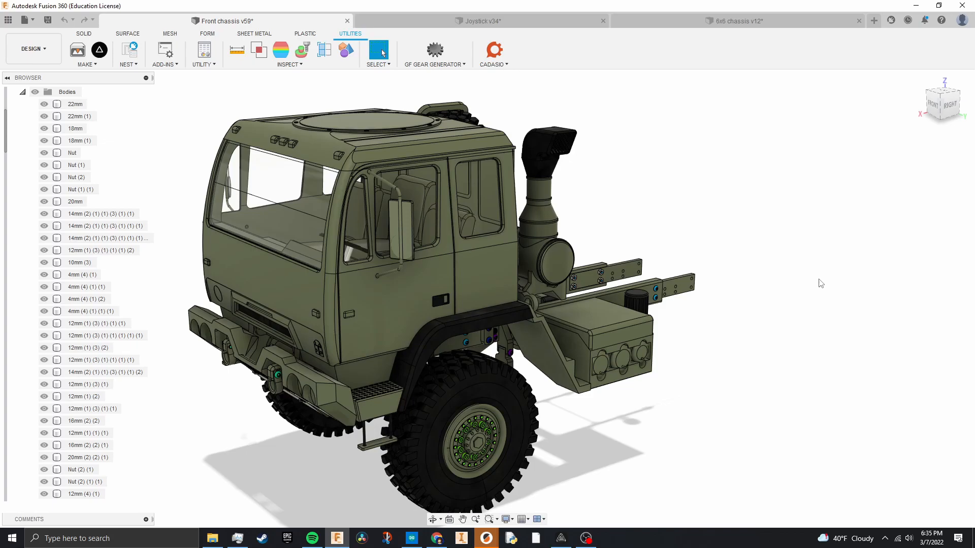
pyautogui.click(739, 20)
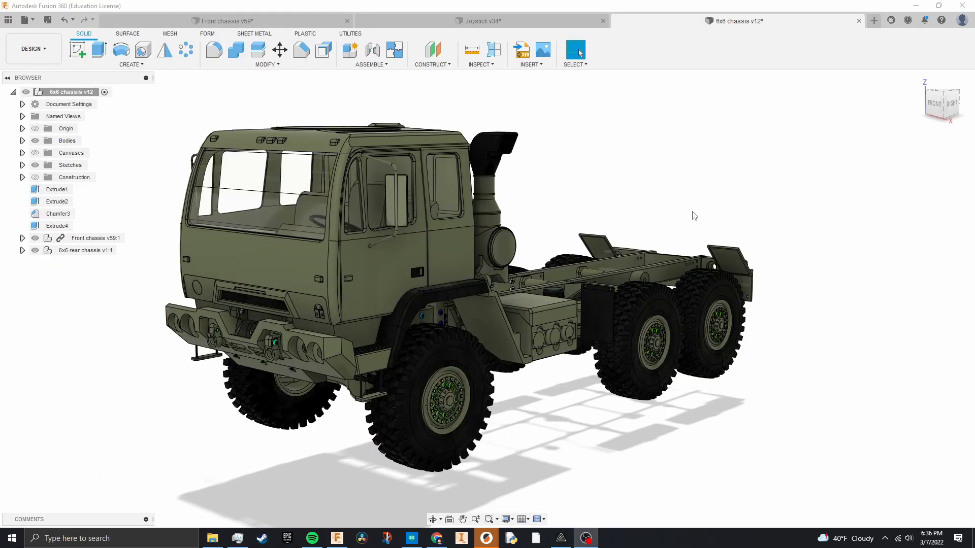